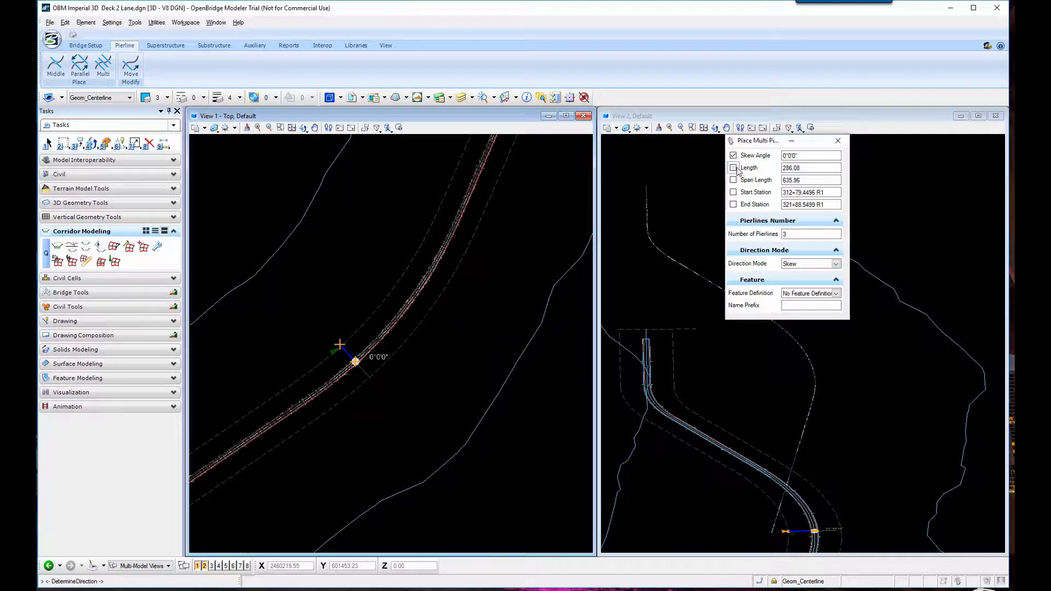
- Enable fixed-length spacing in Place Multi Pierline and enter 4 for the pierline layout
click(733, 167)
text(100)
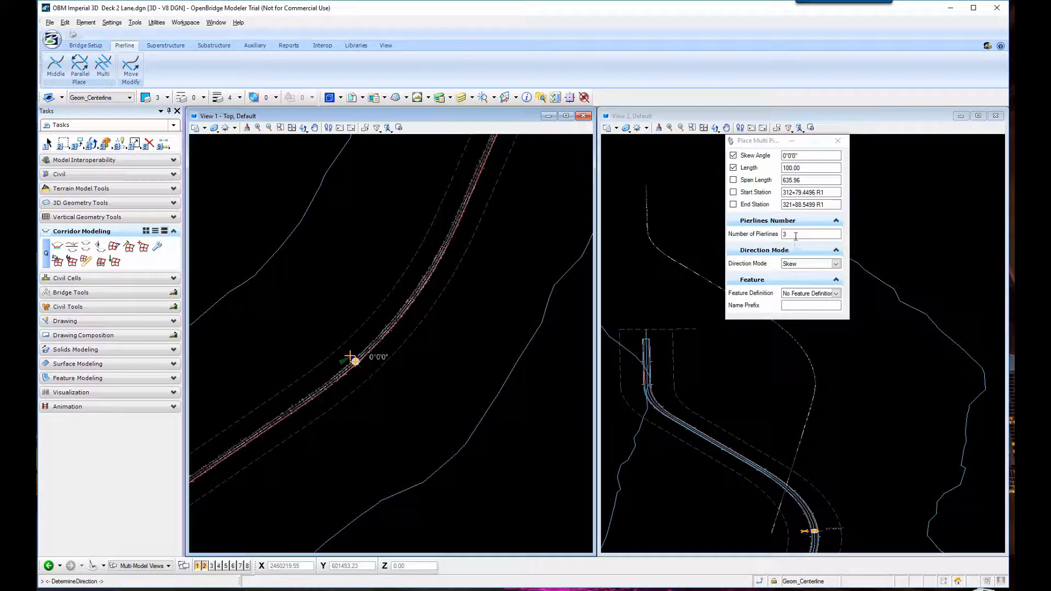
text(4)
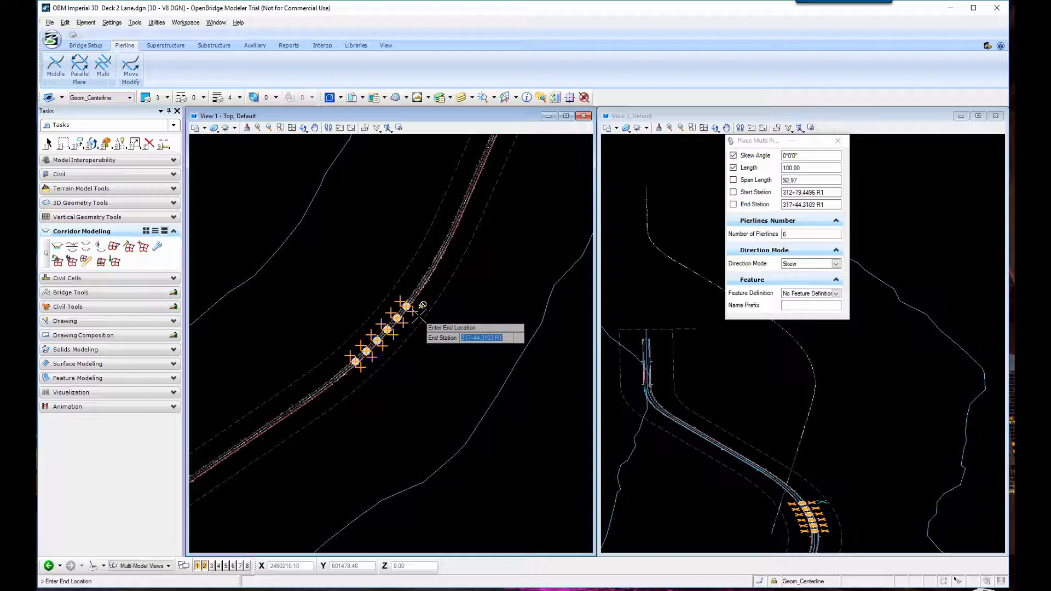
mouse_move(423, 306)
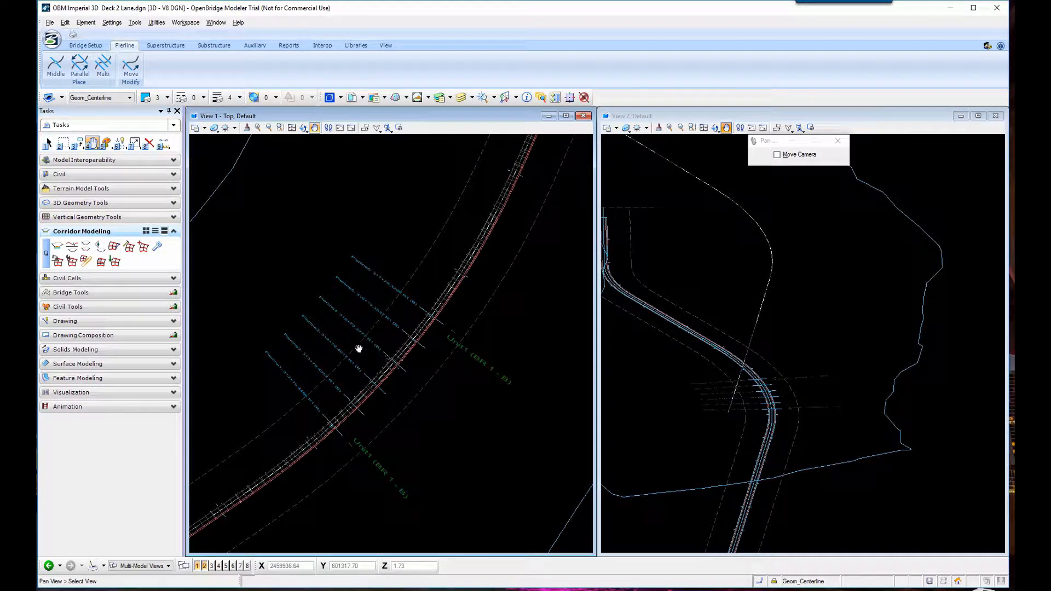
- Start Place Deck from Superstructure and choose the Deck Slabs > Slab w/ constraints template
click(130, 66)
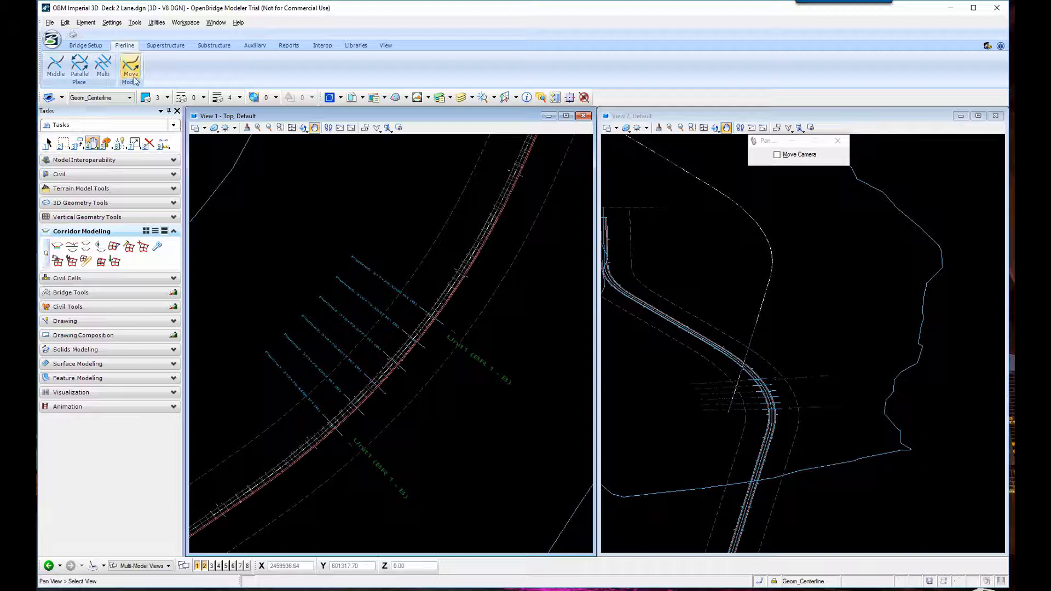
click(165, 45)
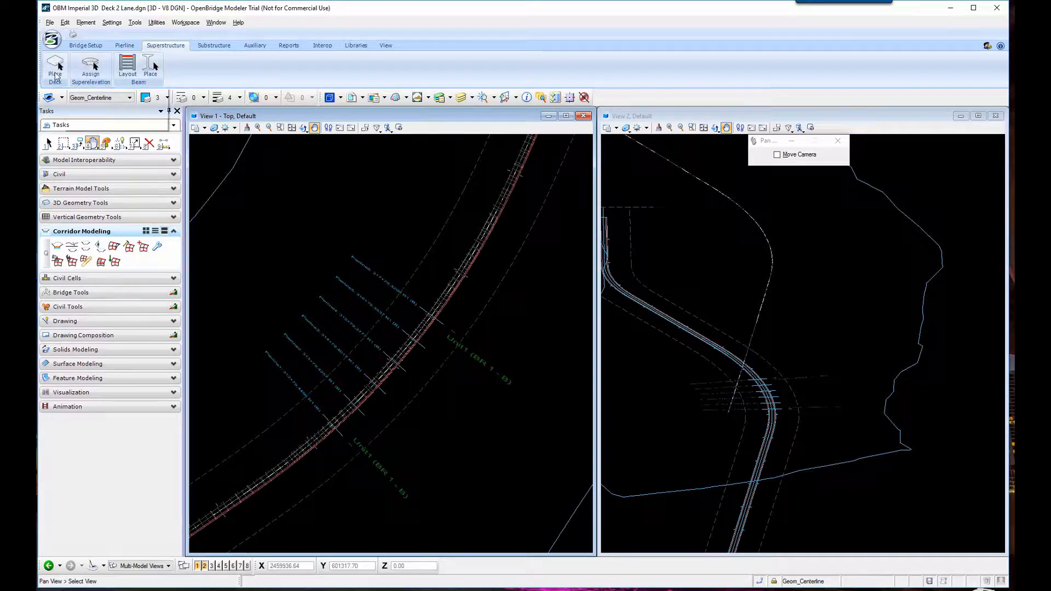
click(54, 68)
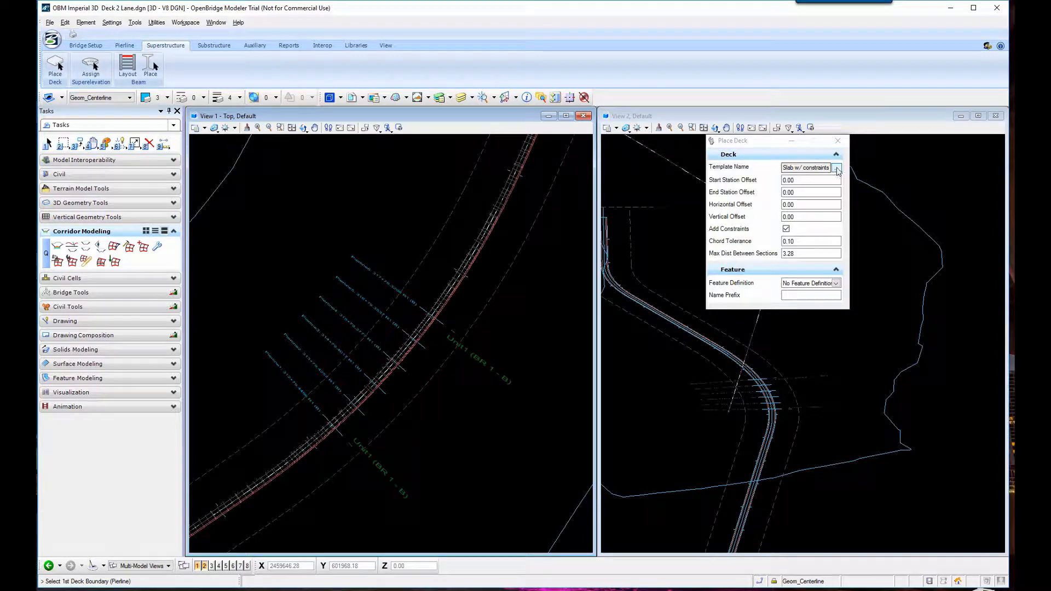
click(835, 166)
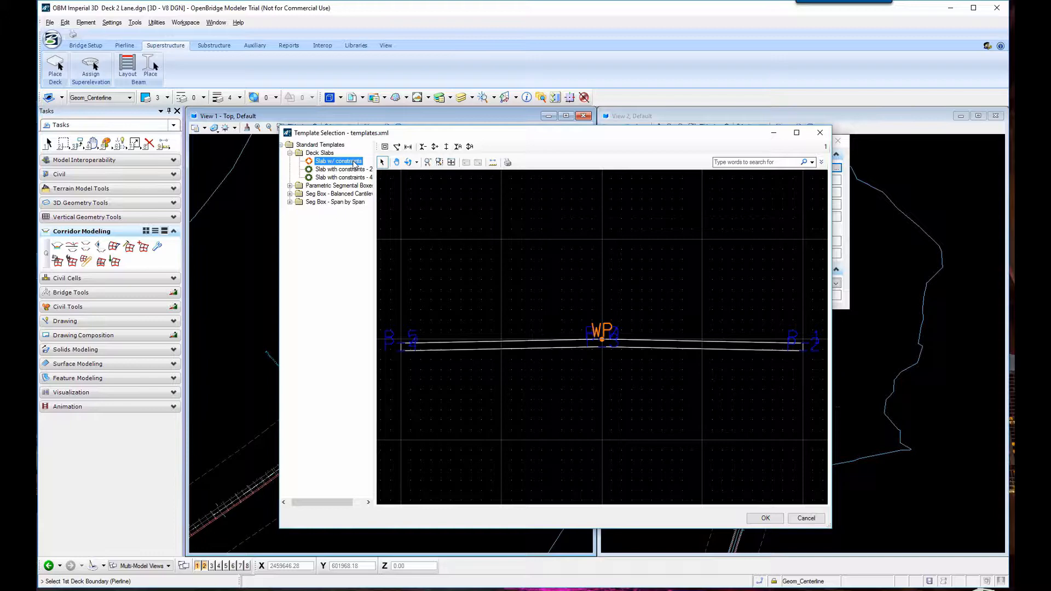
click(765, 518)
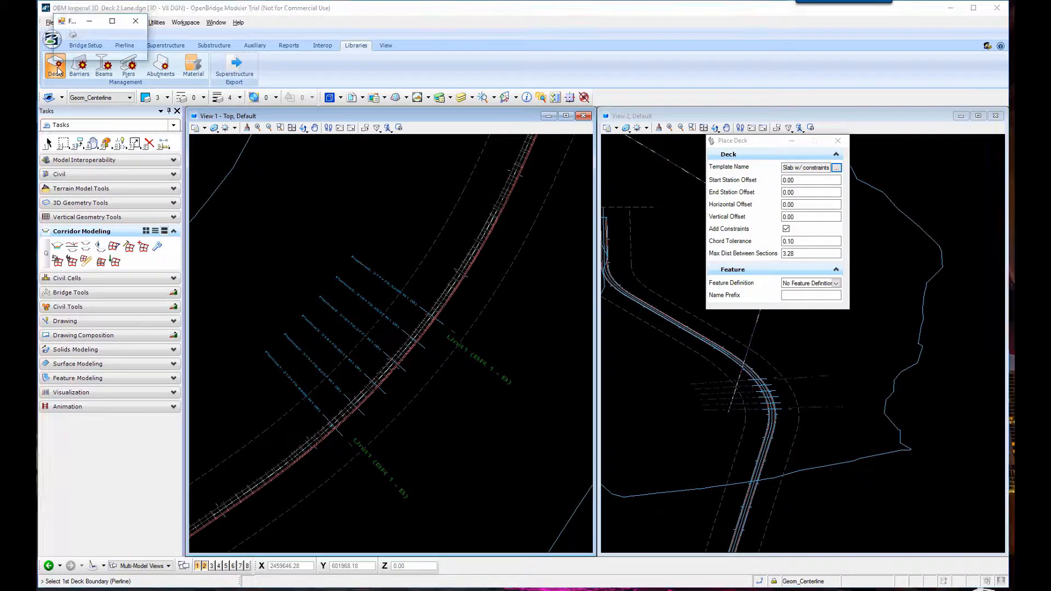
click(835, 167)
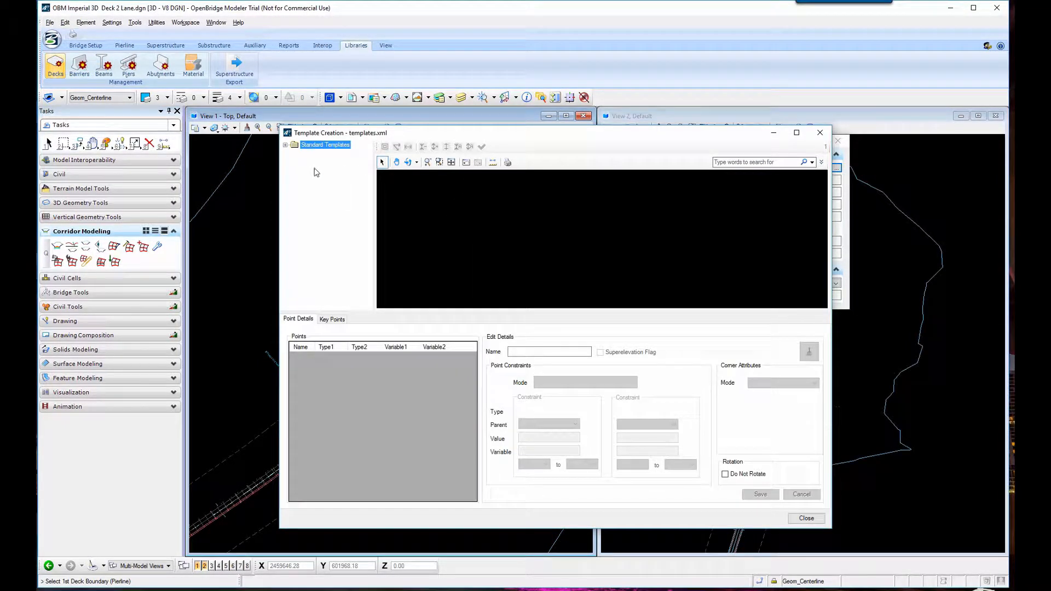
click(286, 145)
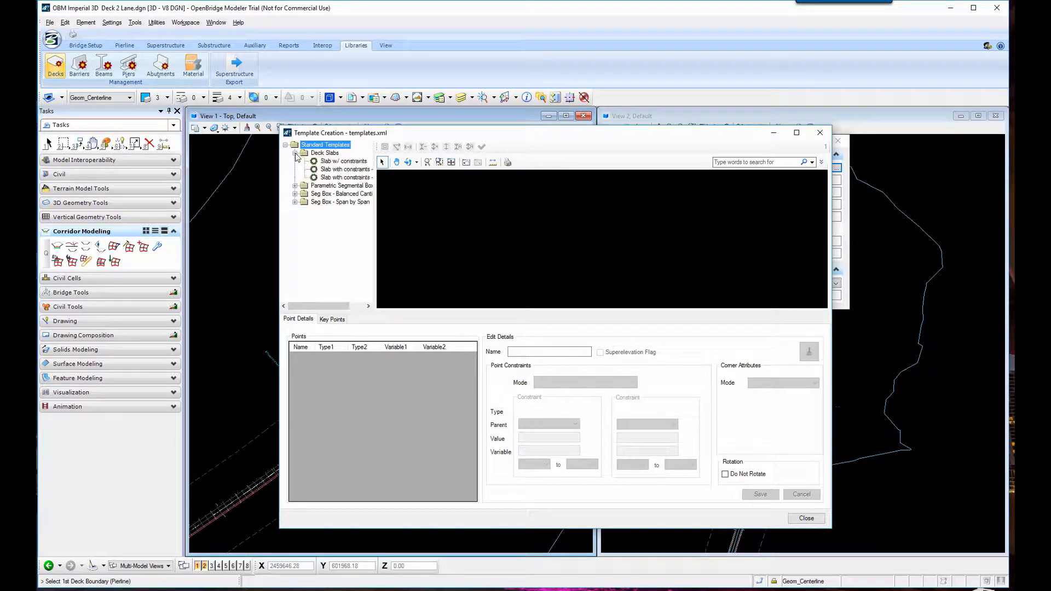
click(342, 161)
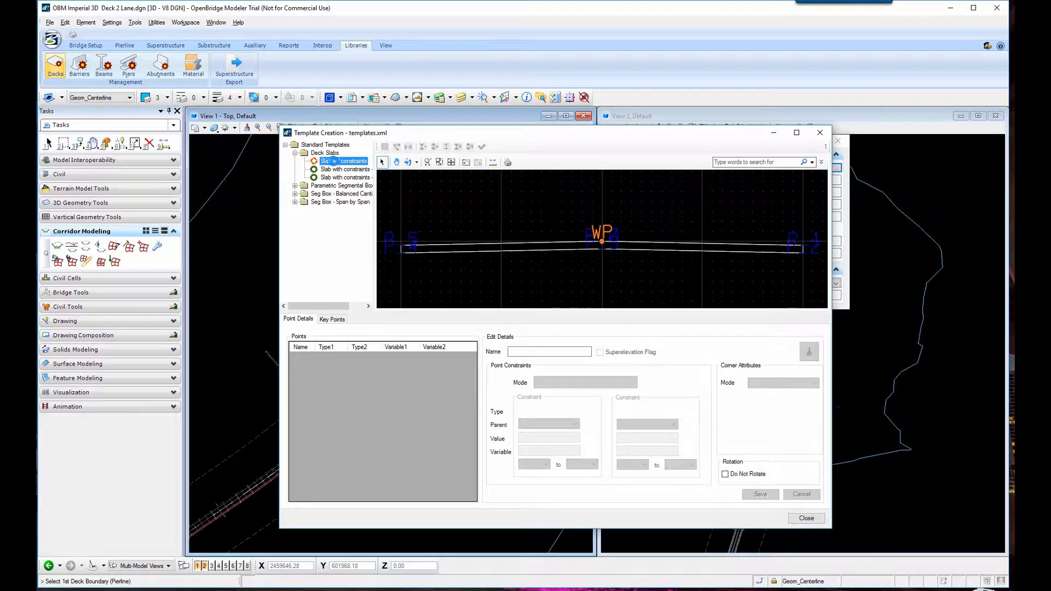
click(343, 161)
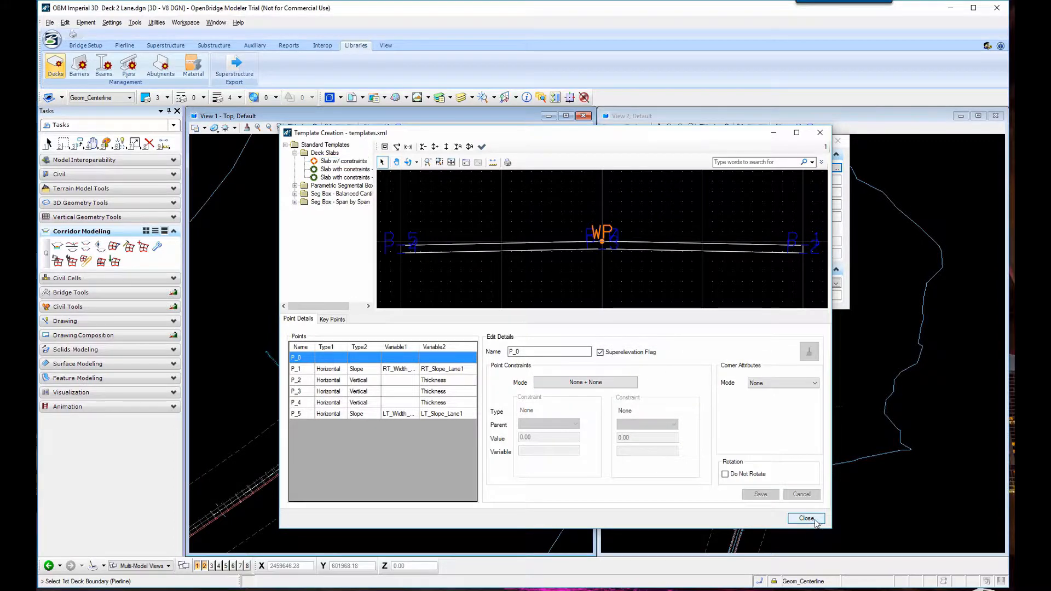
click(805, 518)
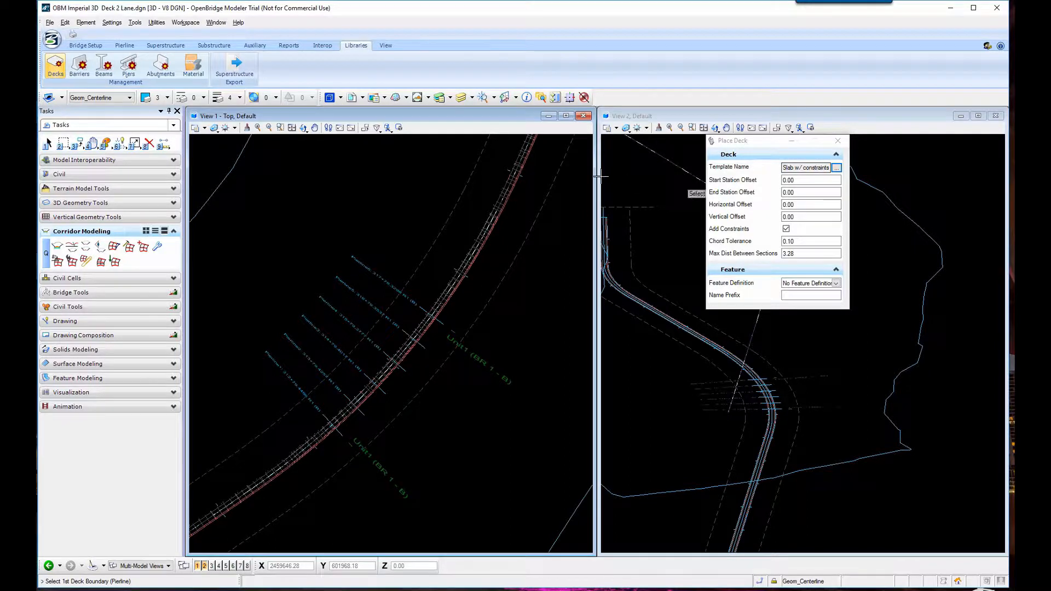
mouse_move(297, 386)
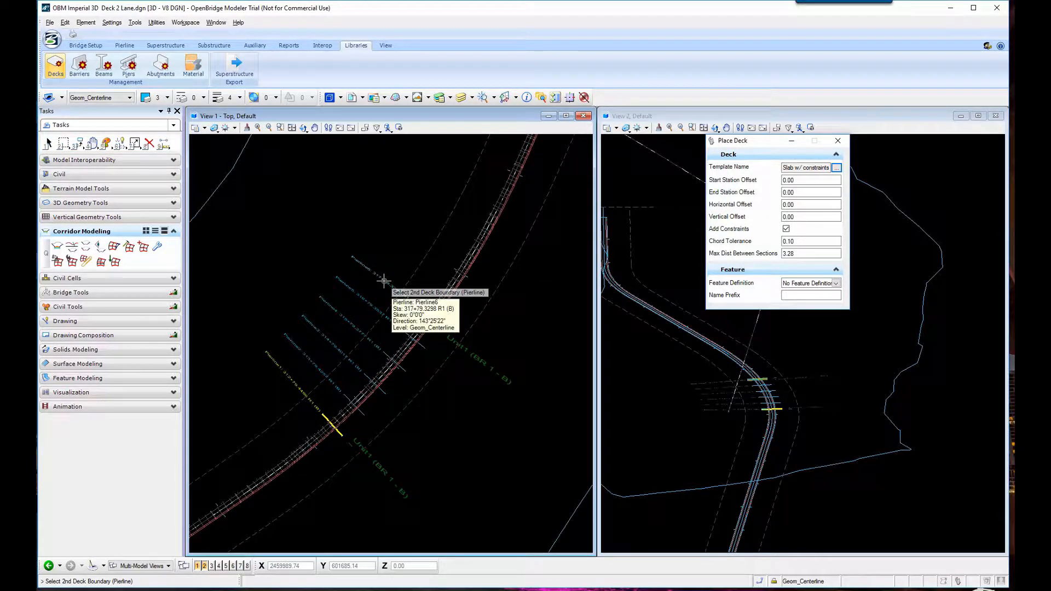
- Pick the last pierline as the second deck boundary so the curved slab spans the piers
click(383, 279)
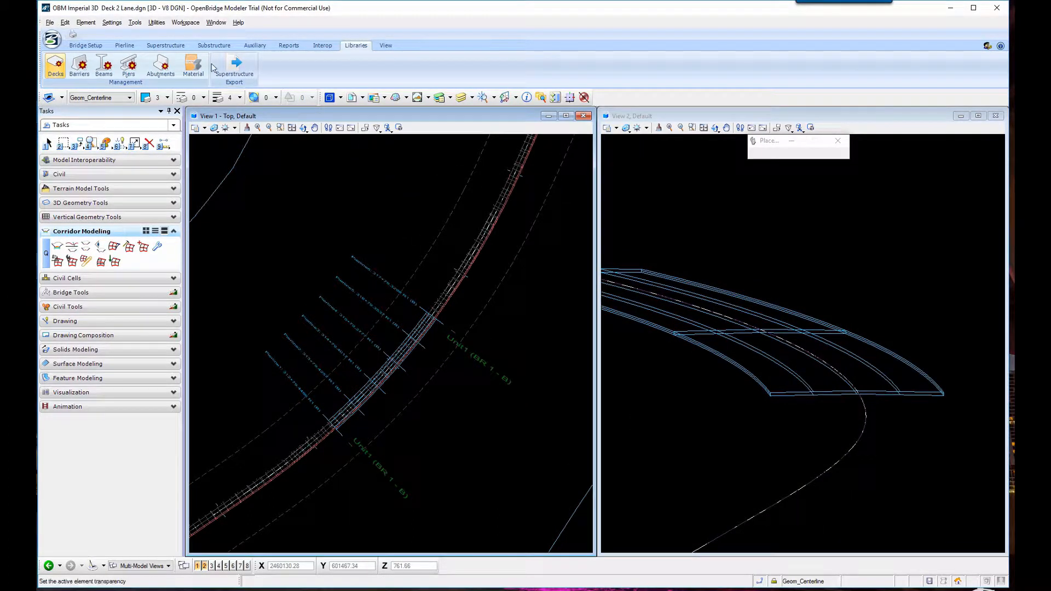
- Confirm the Superelevation.dgn reference is attached and review the section's cross-slope data report
click(50, 22)
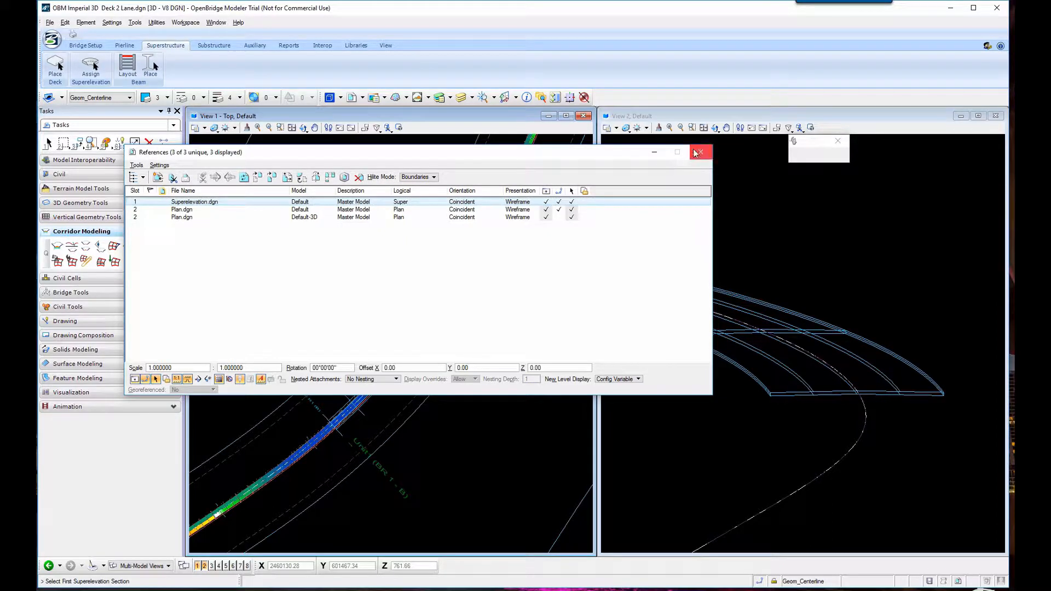
click(702, 152)
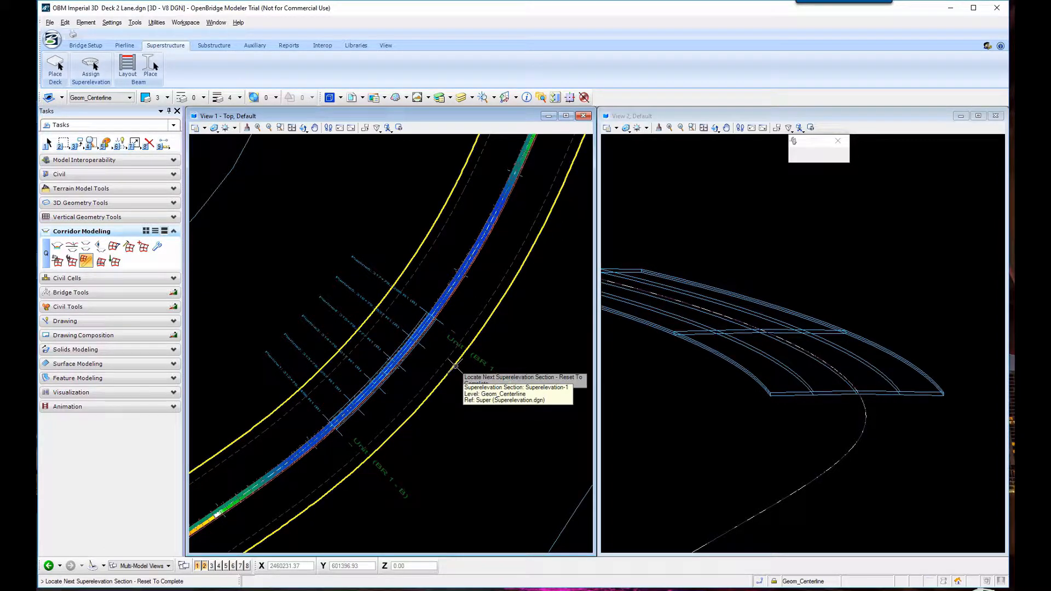
mouse_move(519, 325)
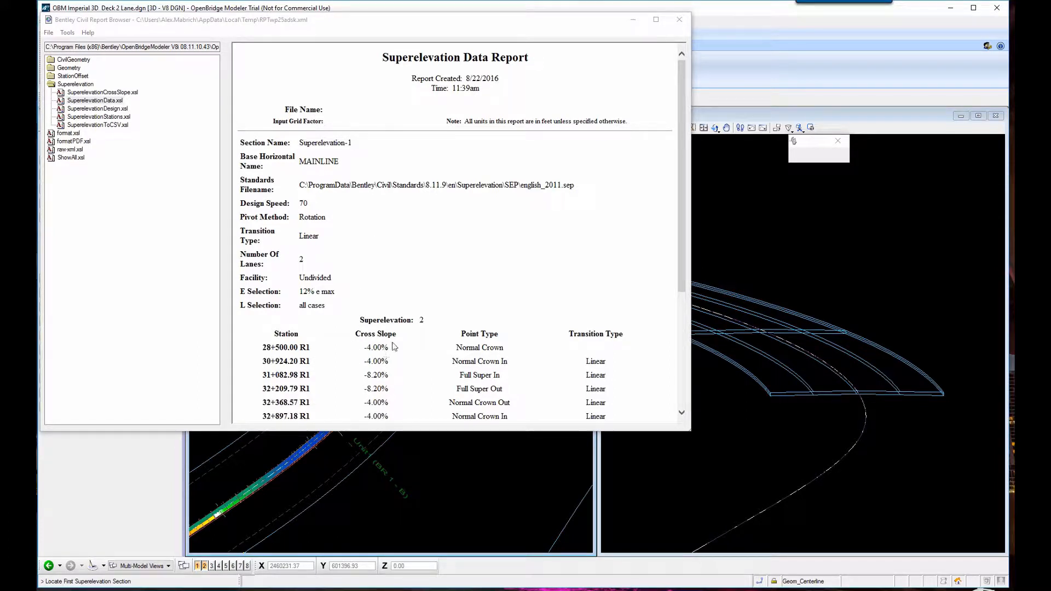
scroll(down, 3)
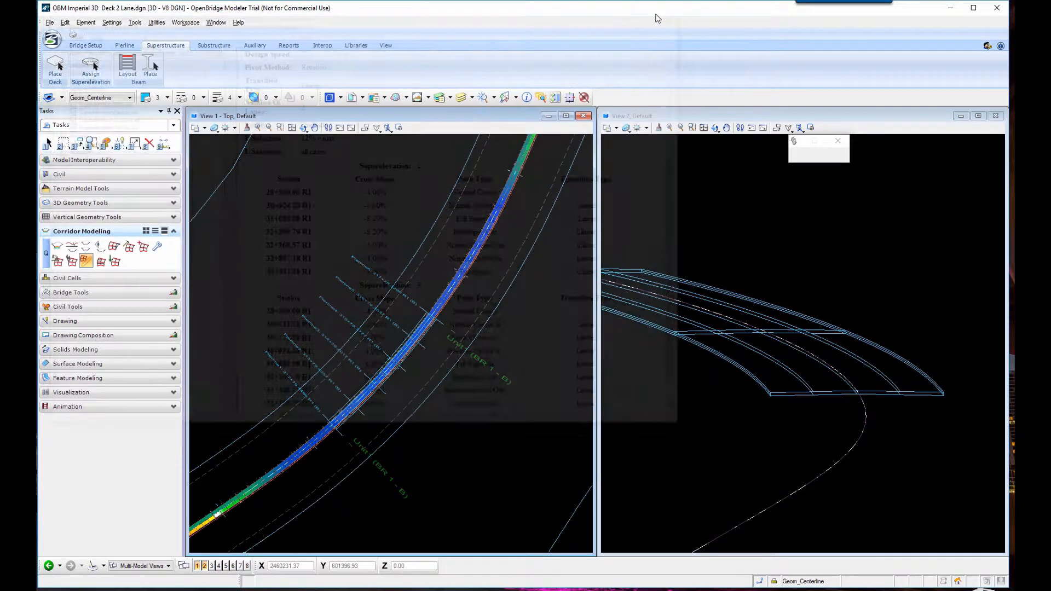
mouse_move(89, 64)
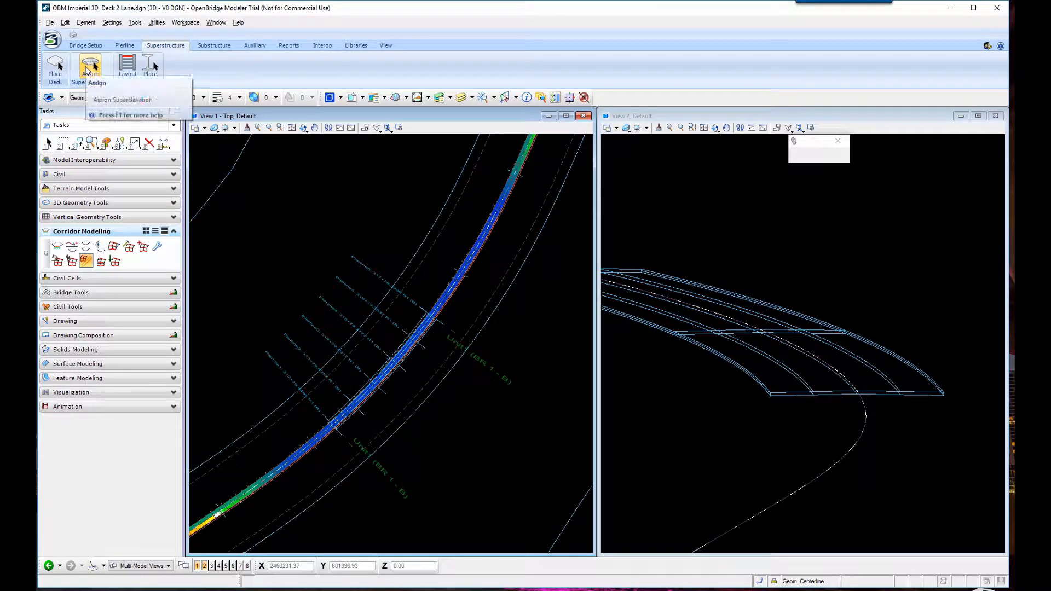
- Assign the superelevation section to the deck lanes, accepting the offset mismatch warning
click(91, 67)
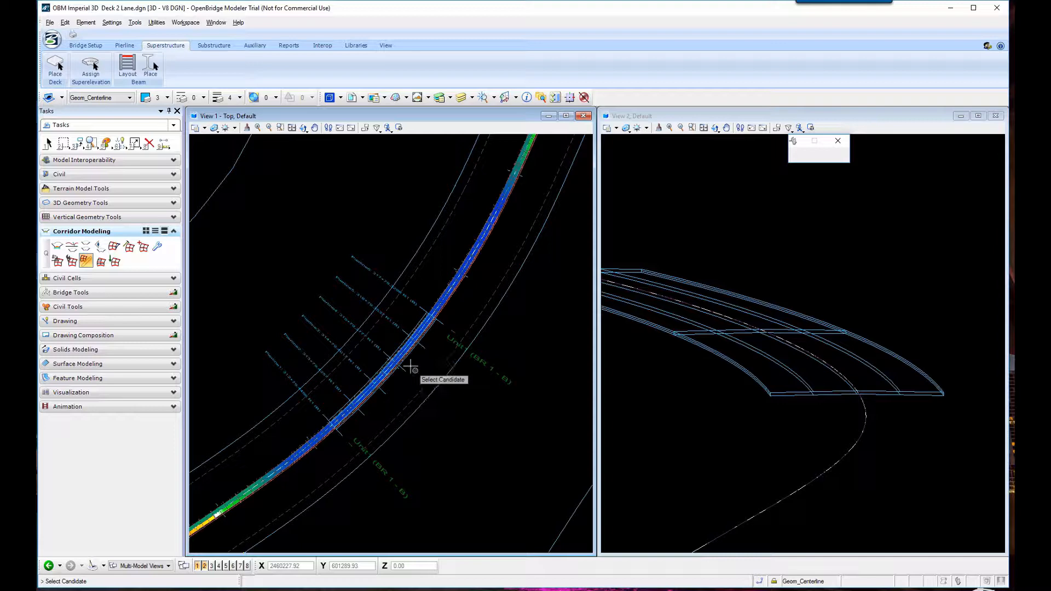
mouse_move(426, 310)
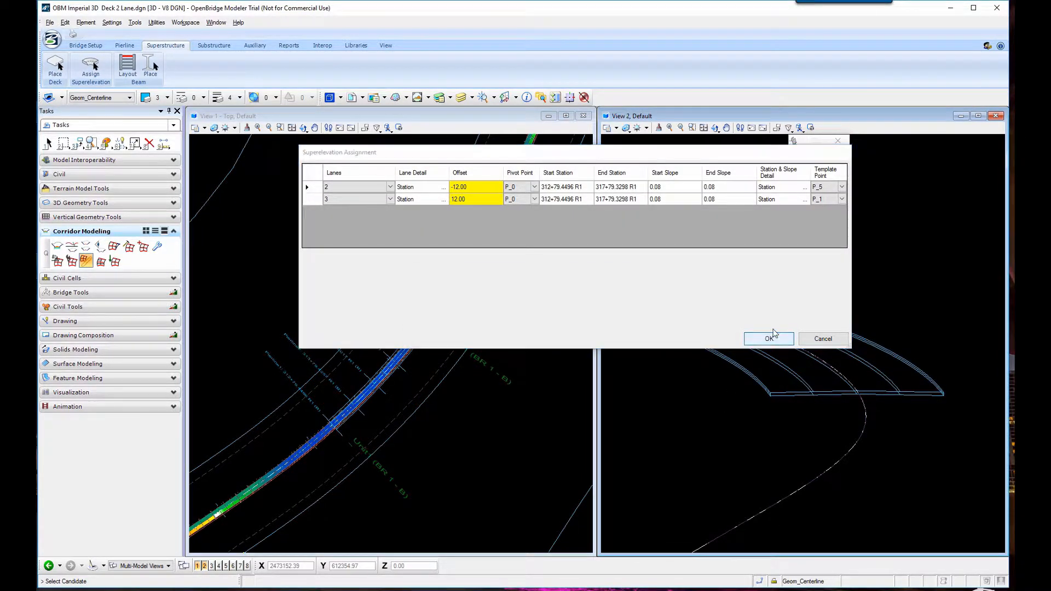
click(769, 338)
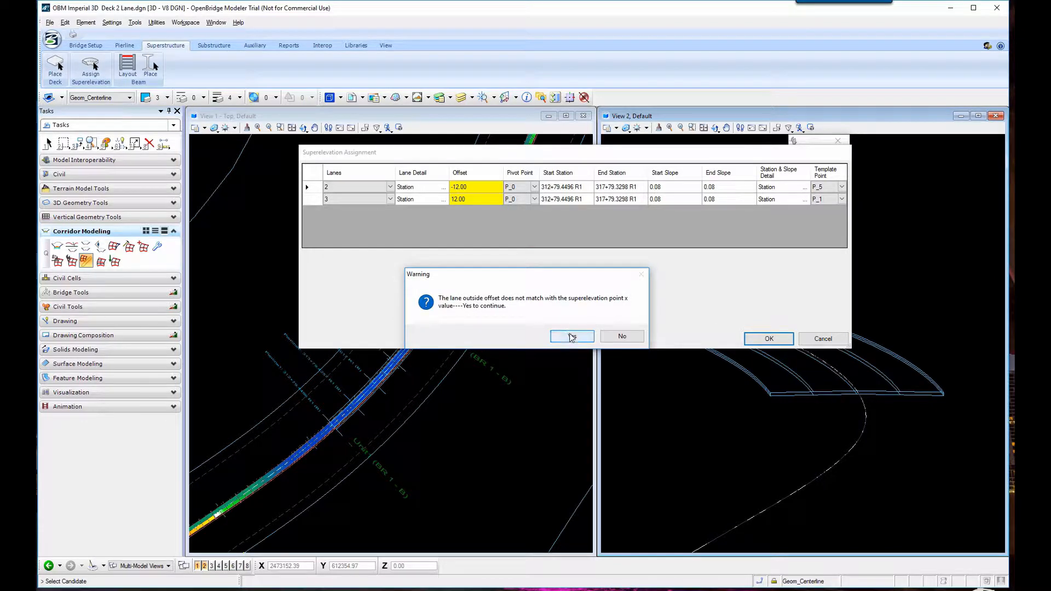
click(572, 336)
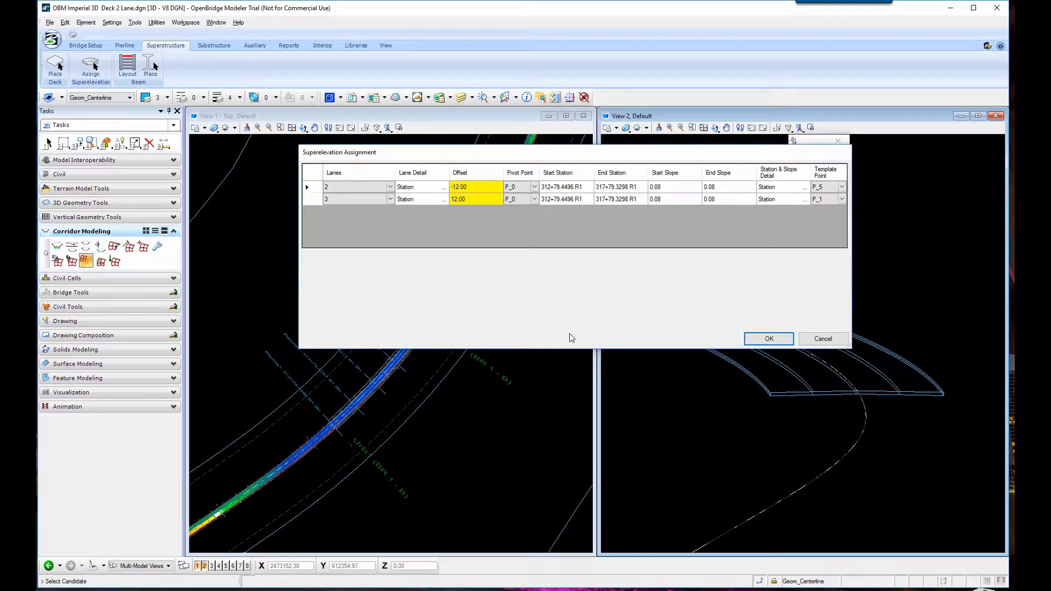
click(768, 338)
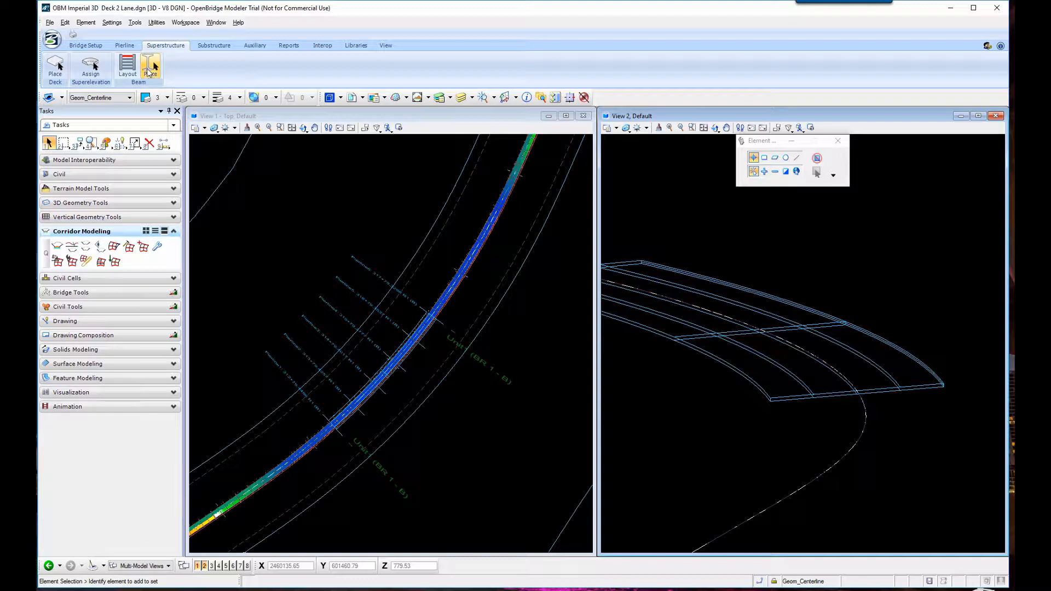
- Start a Beam Layout under the deck and pick its end limit line
click(127, 67)
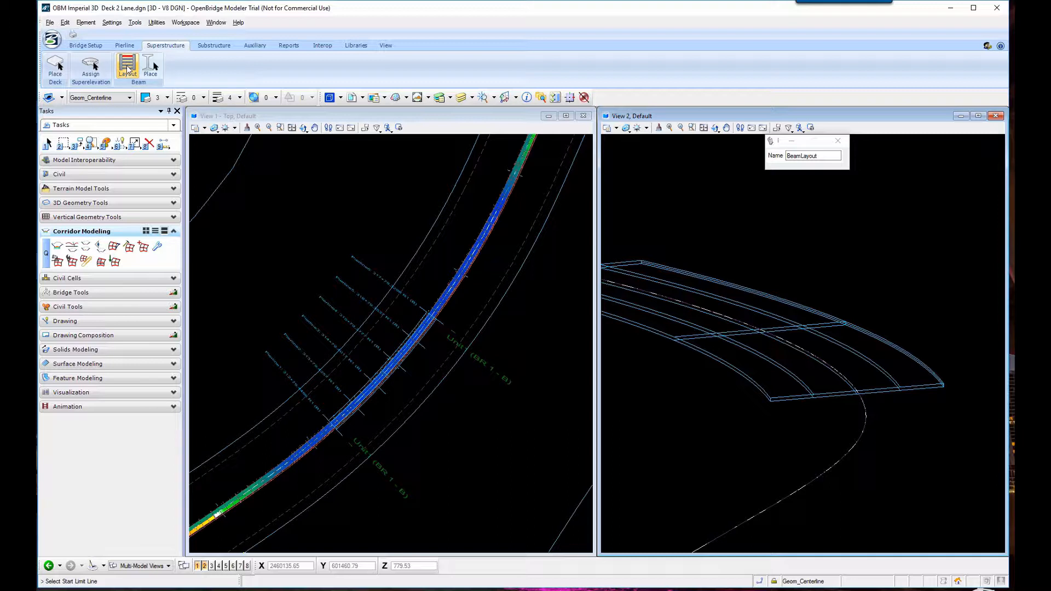
mouse_move(321, 402)
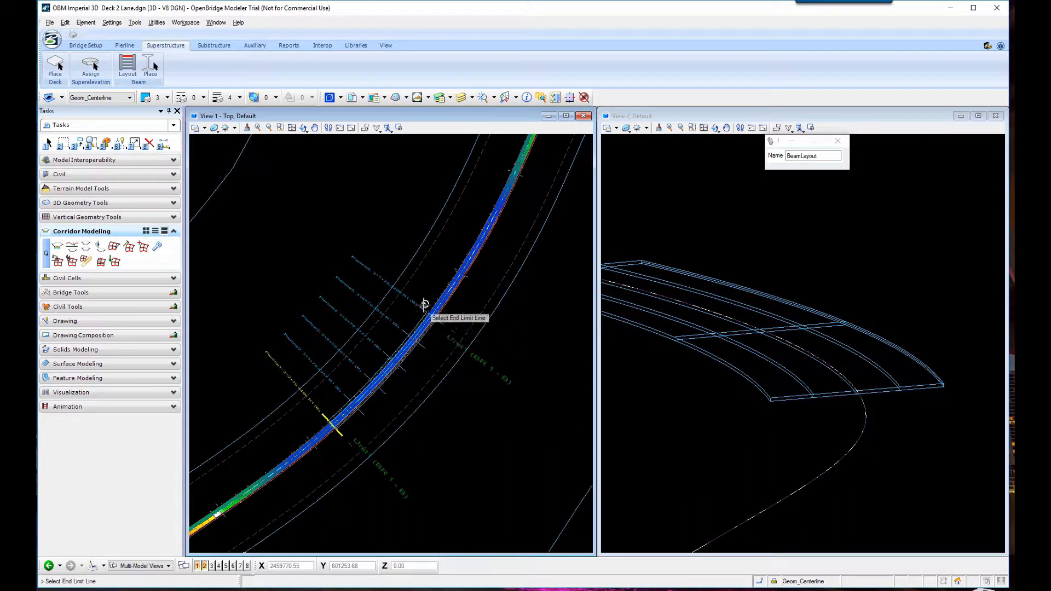
mouse_move(466, 310)
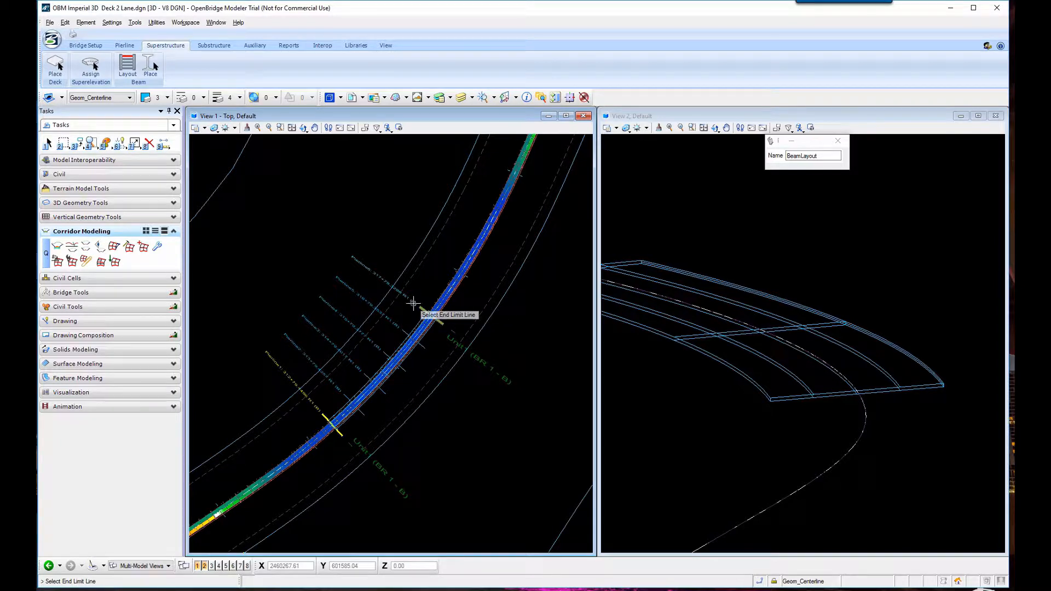
click(413, 303)
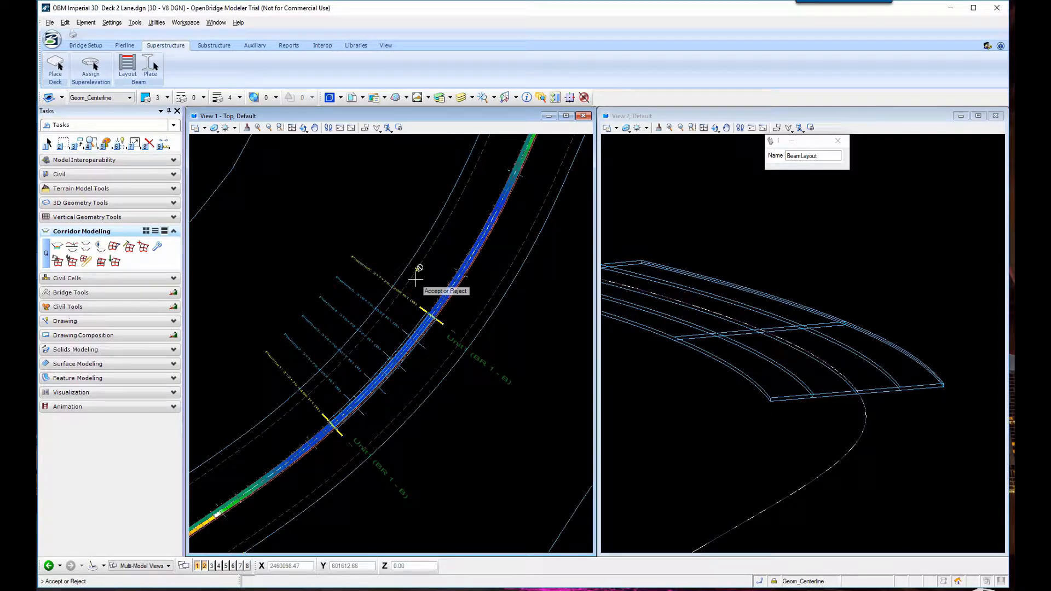
mouse_move(501, 334)
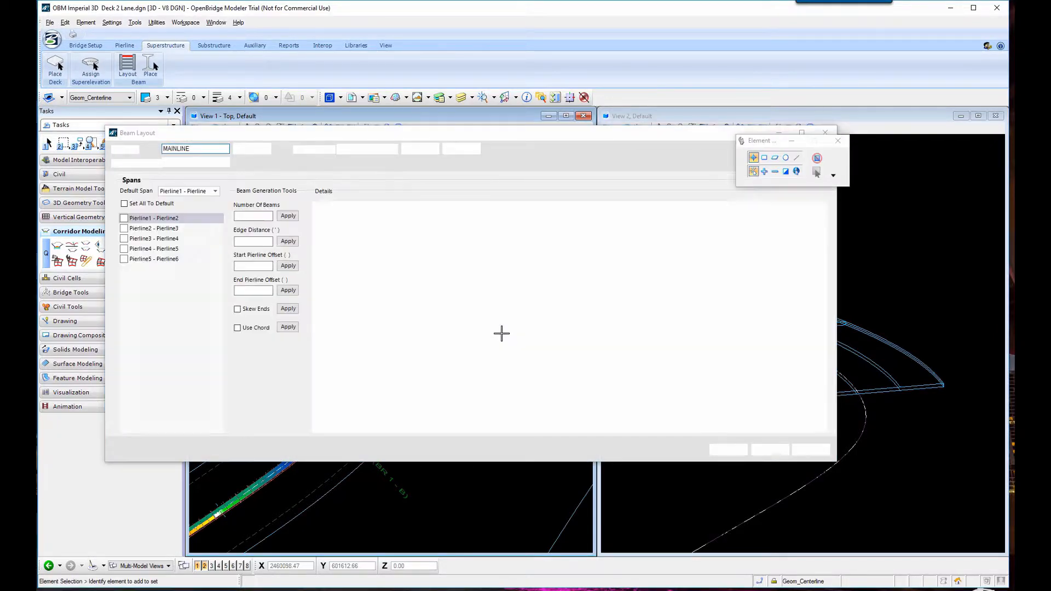
- Set the layout to 6 beams with 3.5 edge distance
click(288, 216)
text(6)
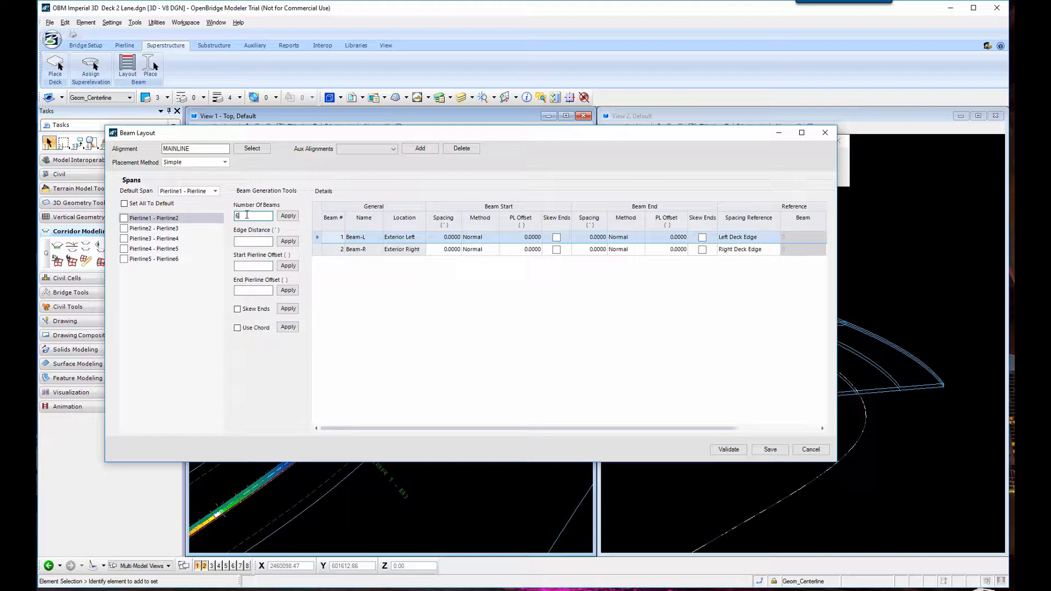
click(288, 216)
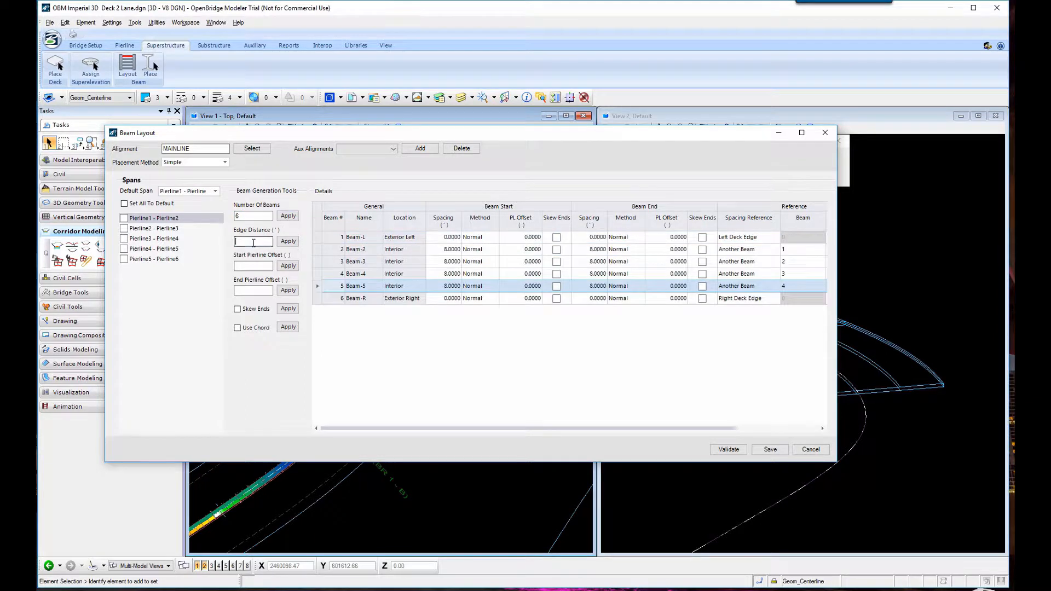
text(3.5)
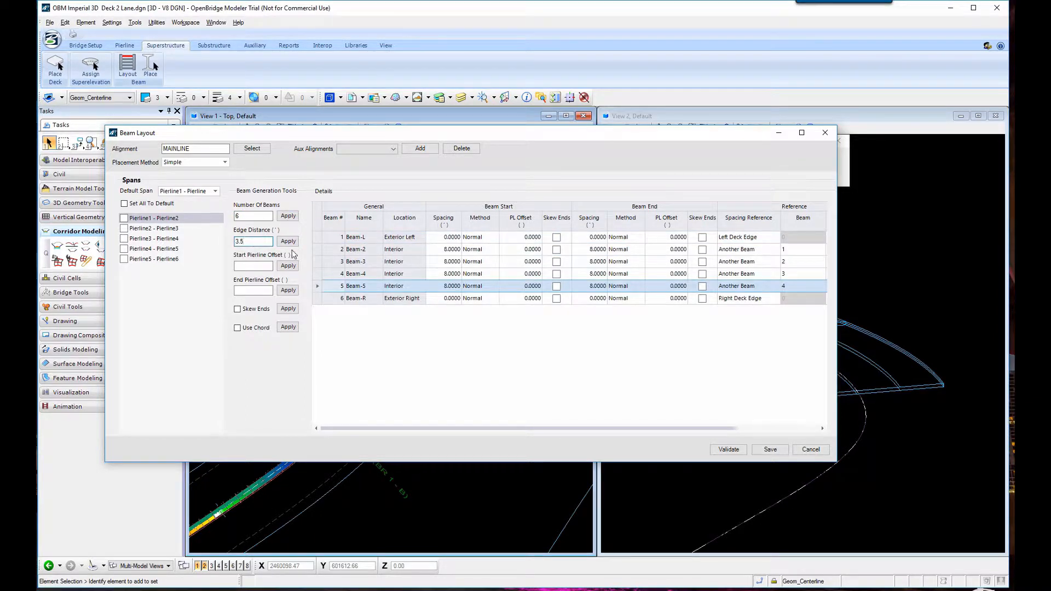
click(288, 241)
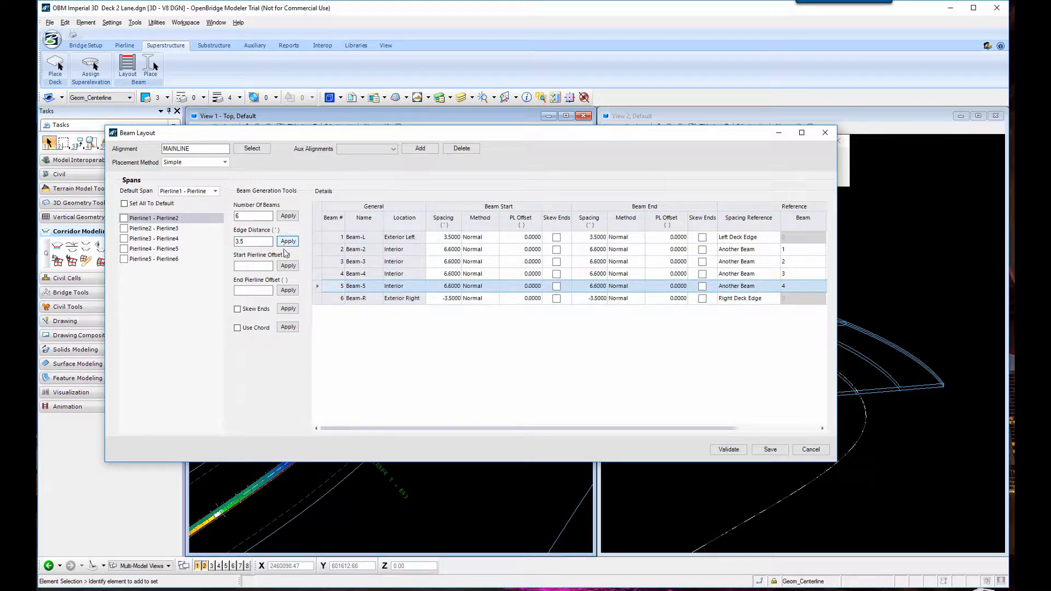
- Set 0.5 start and end pierline offsets, apply the default to all spans and save the layout
click(253, 264)
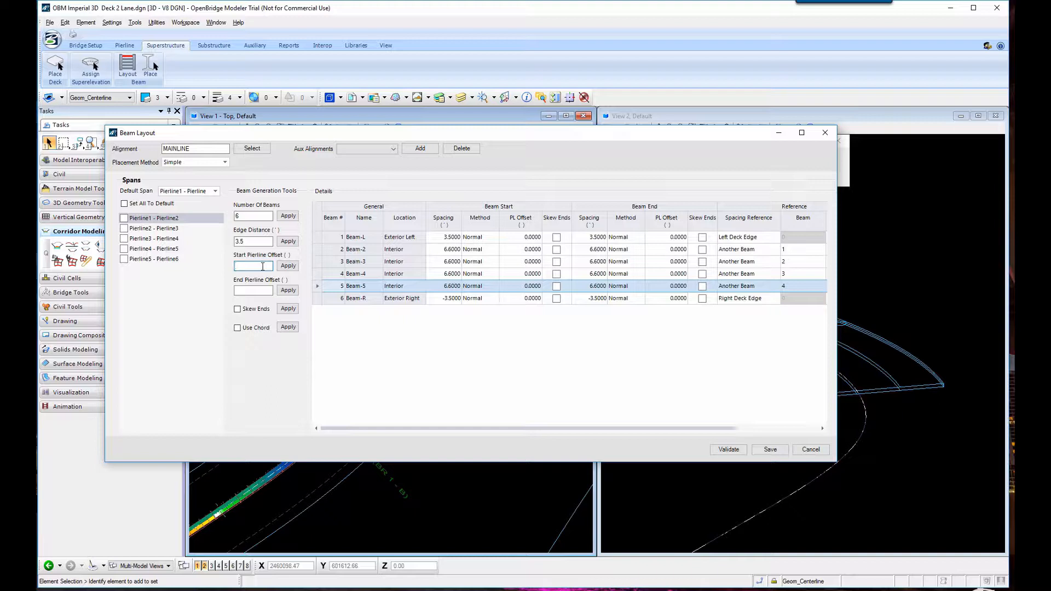
text(0.)
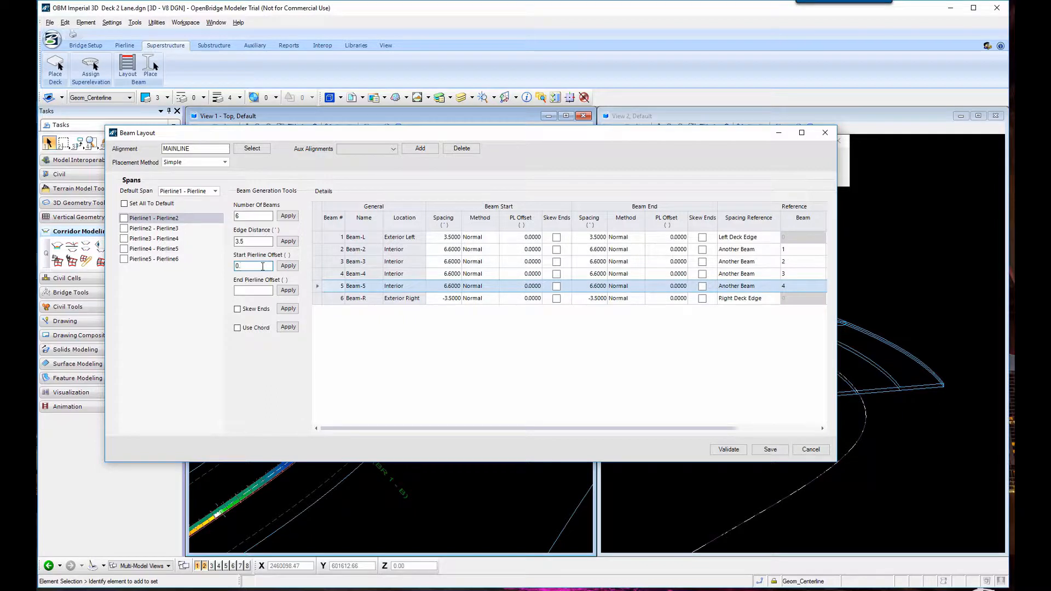
text(0.5)
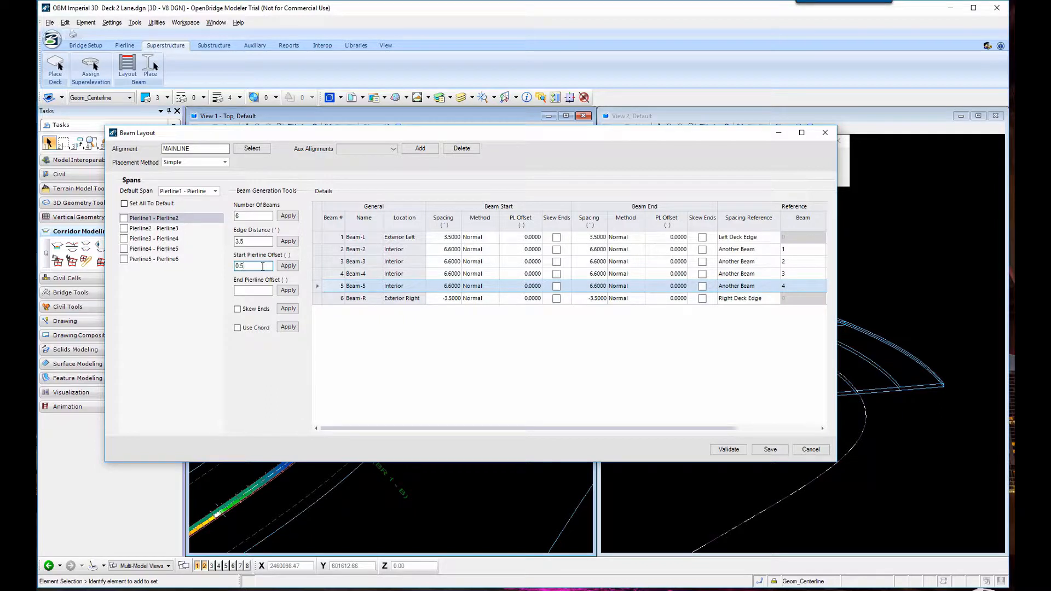
click(288, 265)
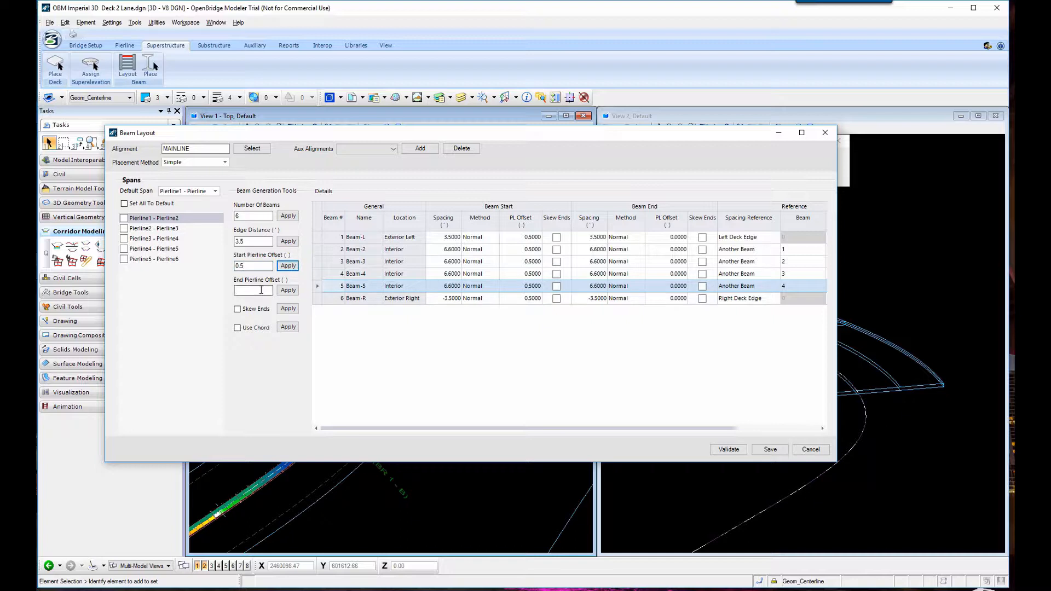
text(0.5)
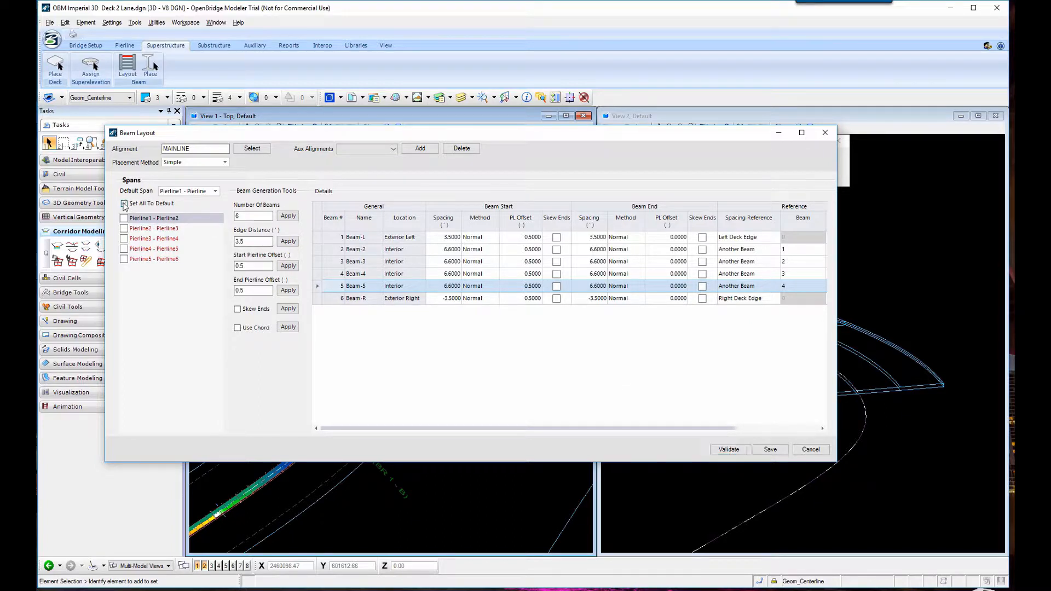
click(124, 203)
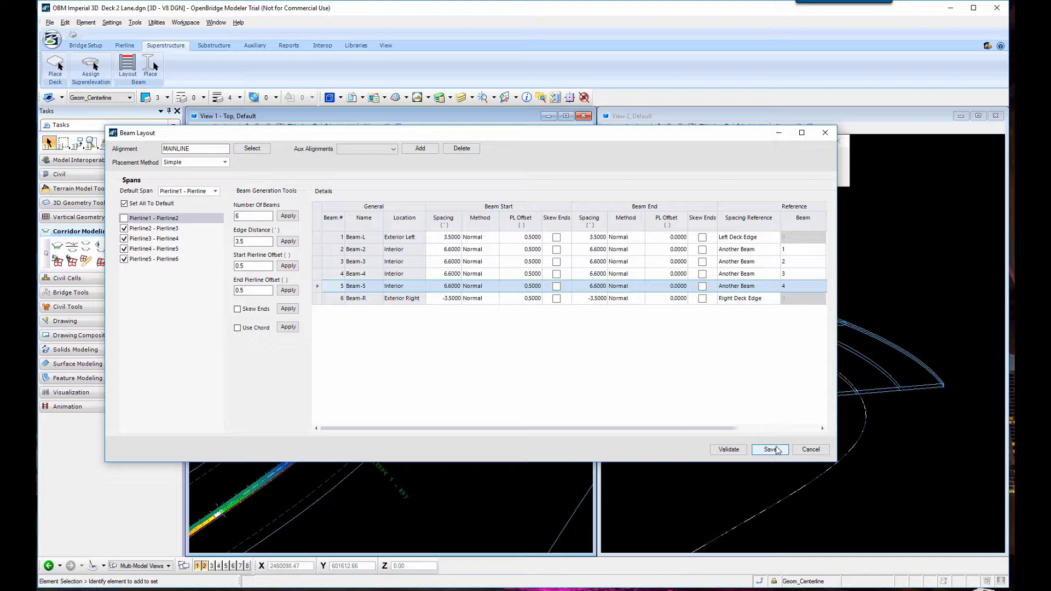
click(768, 449)
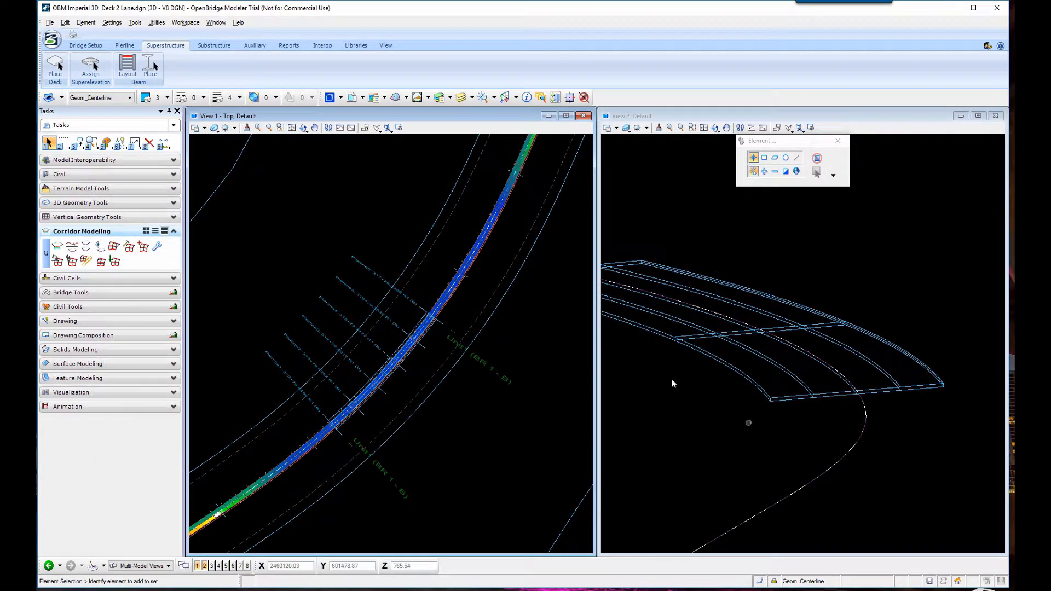
- Assign an I_GIRDER 2012-Florida section to all beam lines and place the girders
click(150, 67)
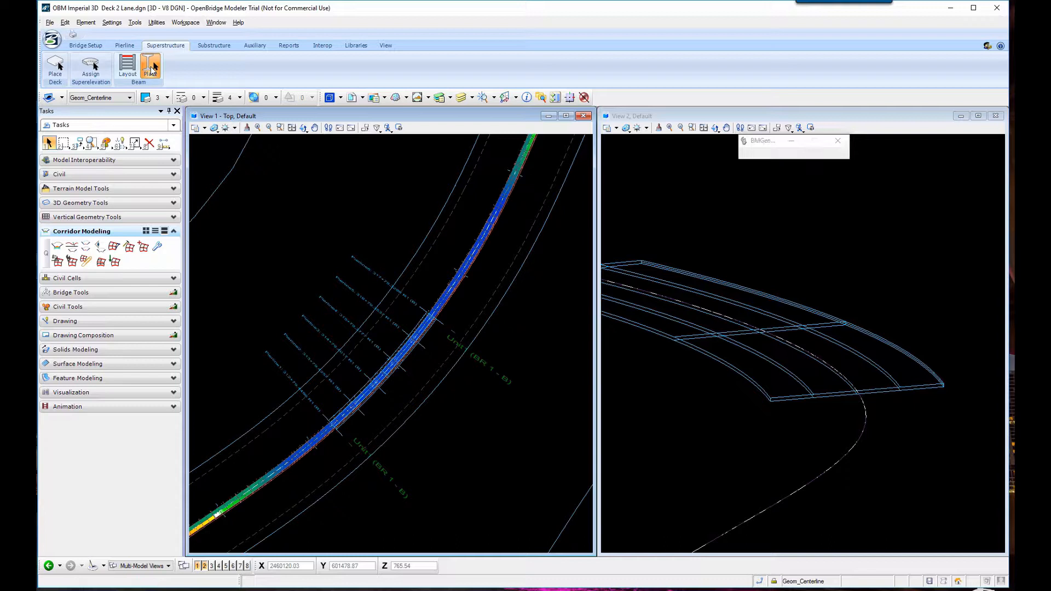
click(150, 67)
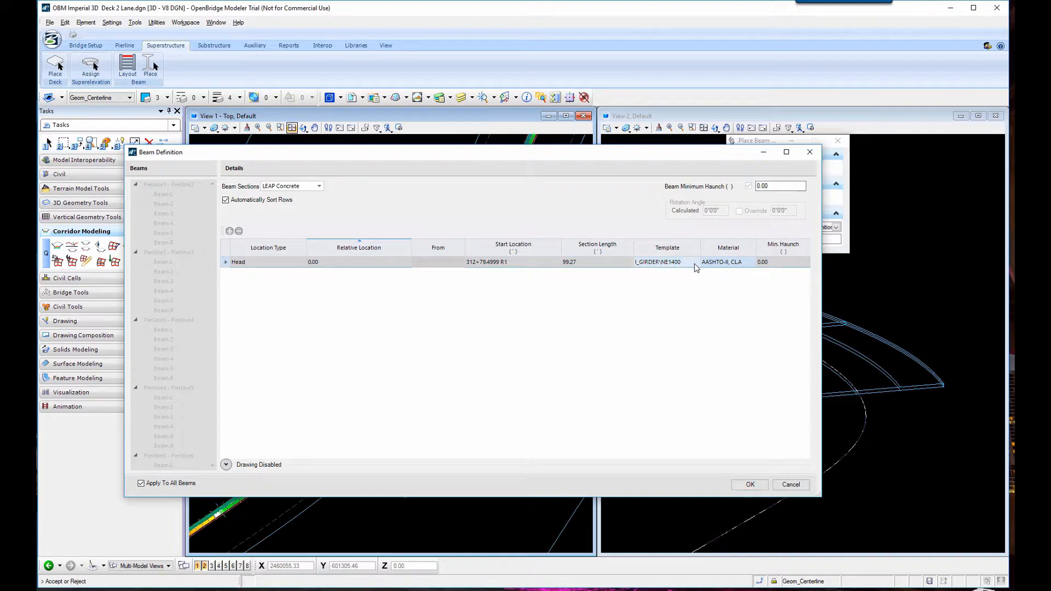
click(694, 262)
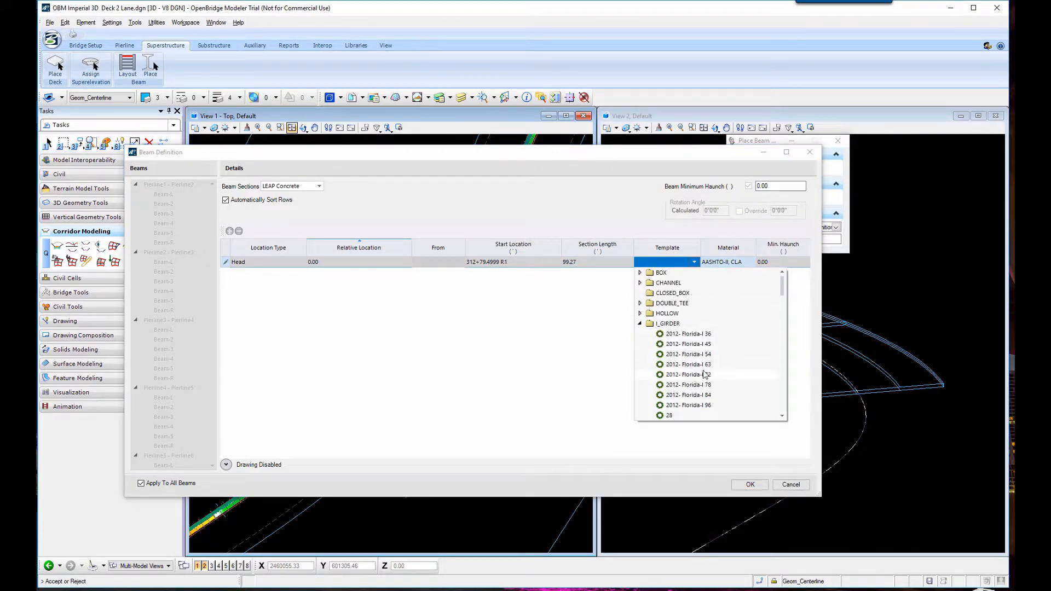
click(688, 374)
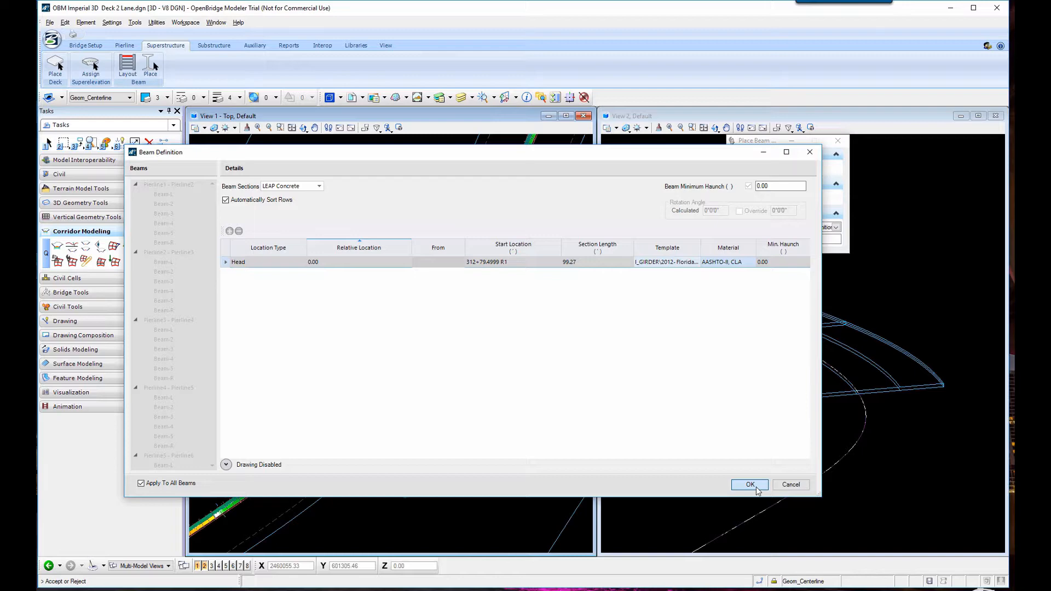
click(749, 485)
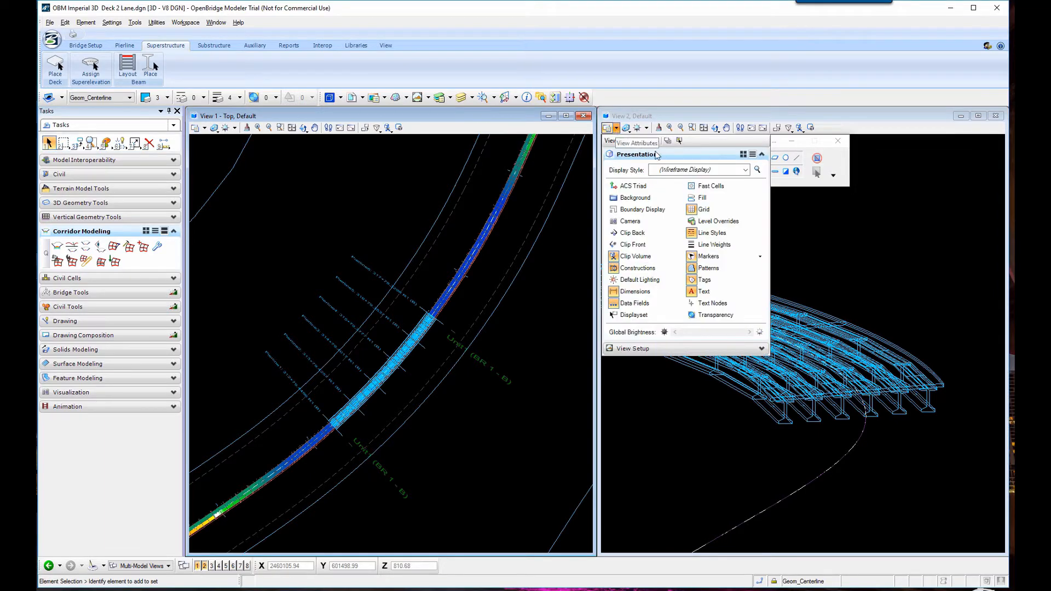
- Set the 3D view's display style to Illustration and orbit beneath the deck to view the girders
click(745, 169)
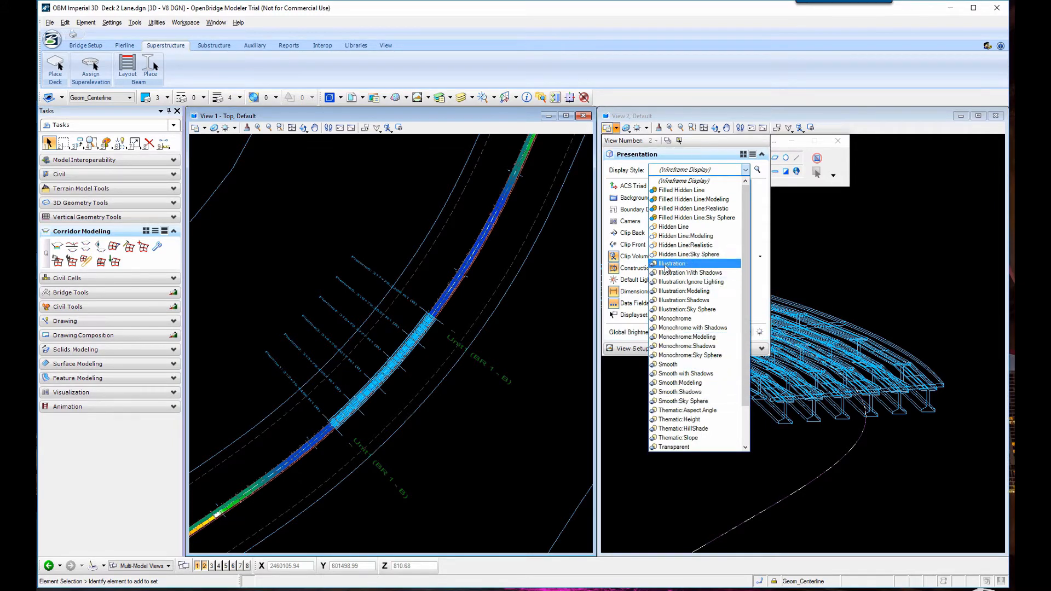
click(679, 262)
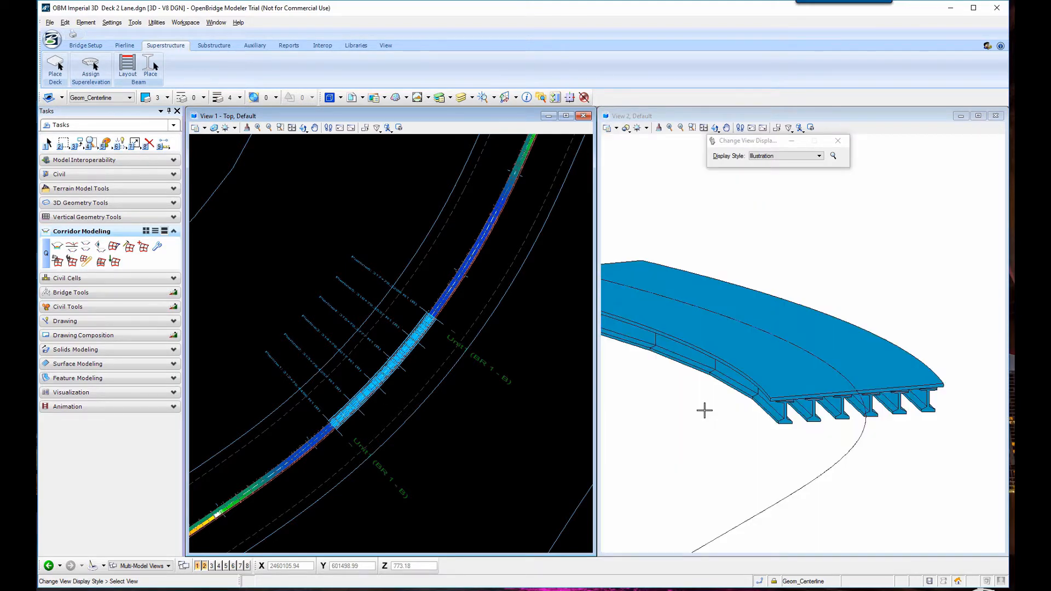
click(692, 127)
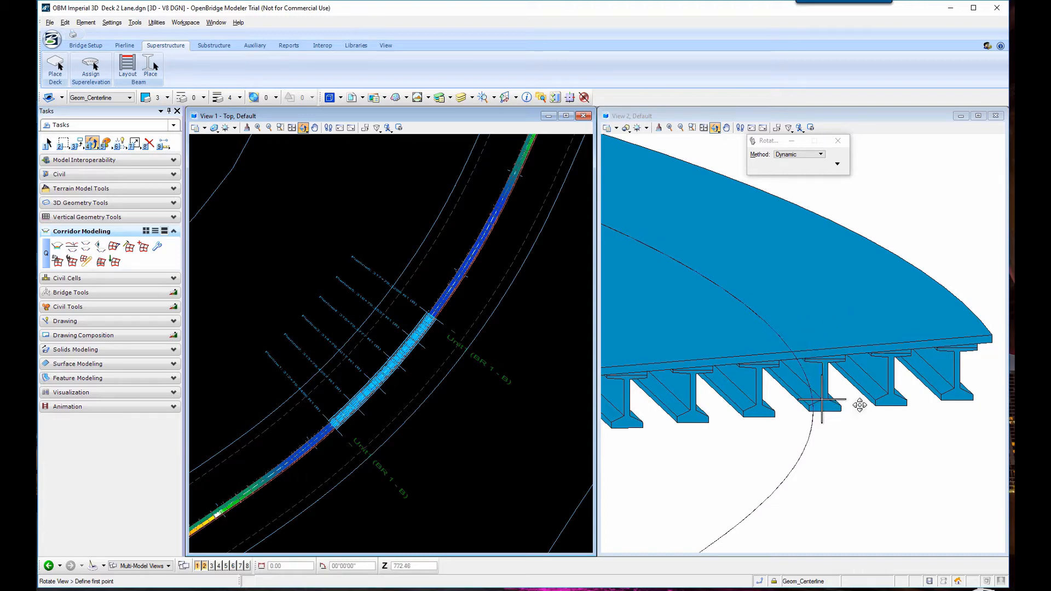
drag(860, 404, 840, 392)
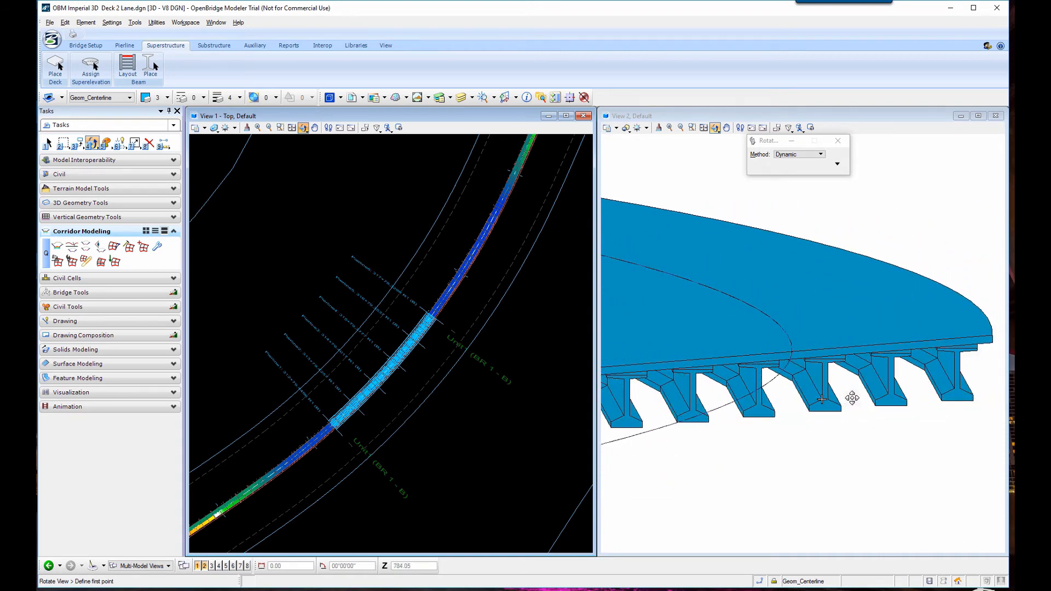
click(692, 127)
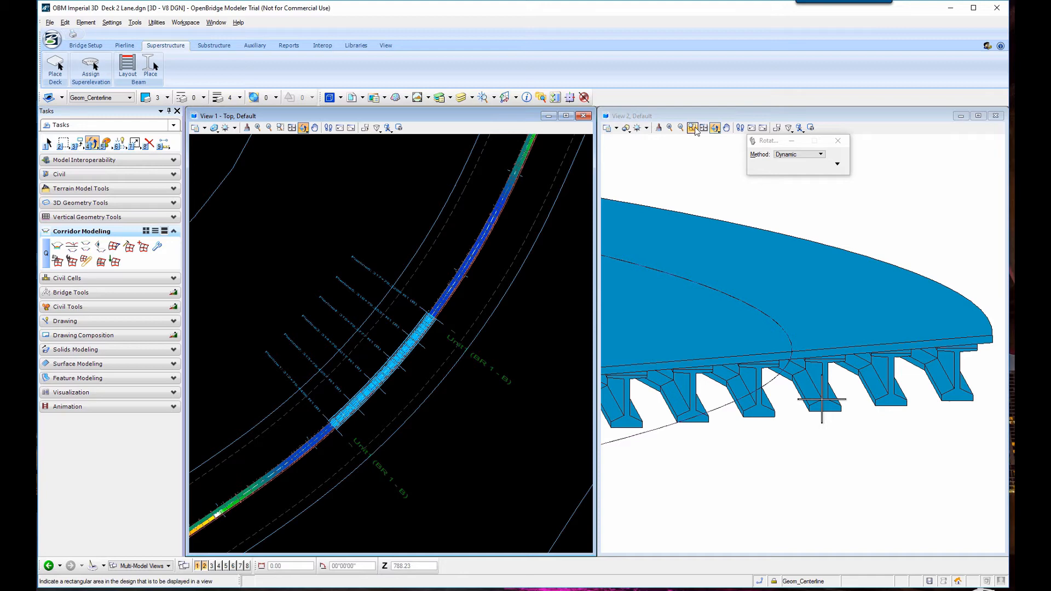